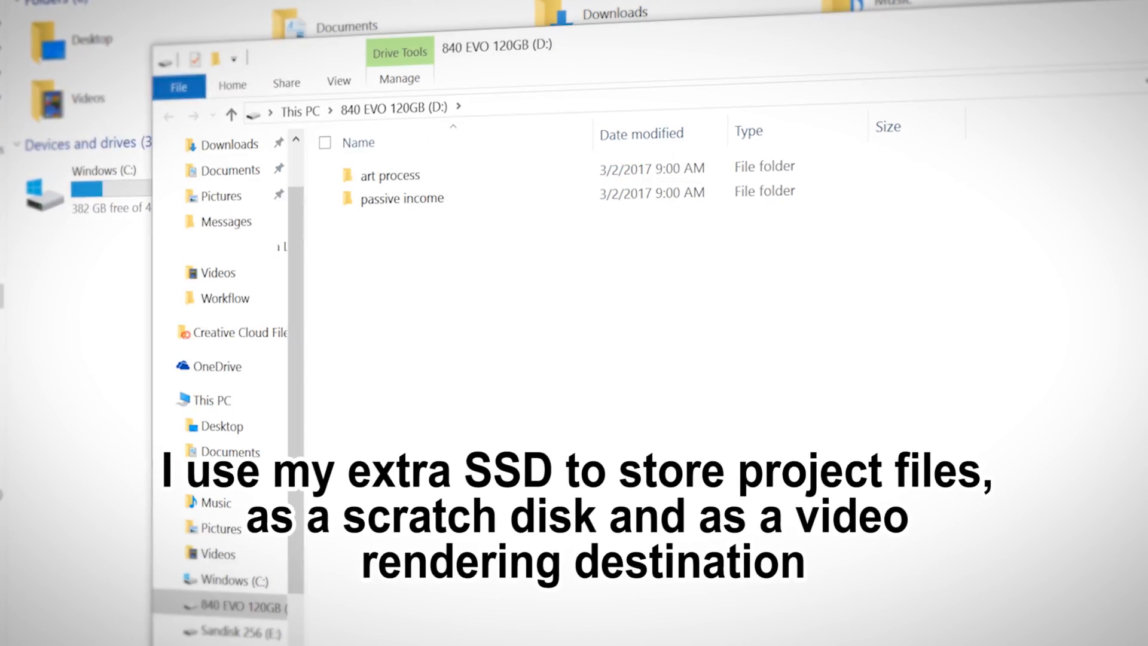
- Open the art process folder inside passive income on the D: drive
left_click(397, 198)
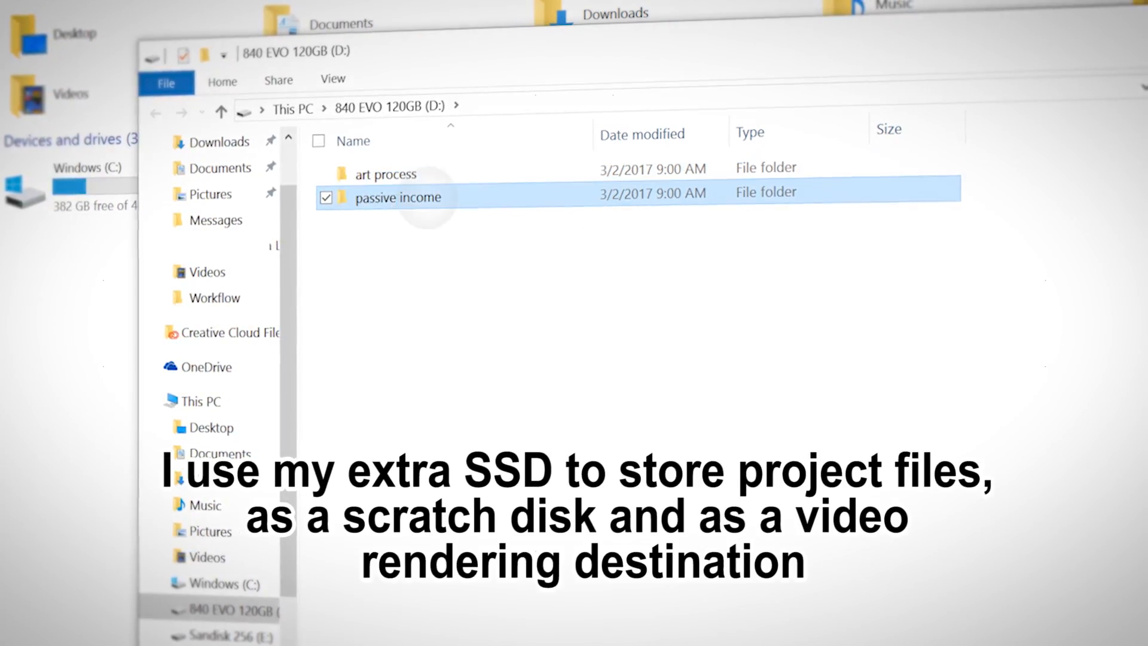
double_click(387, 173)
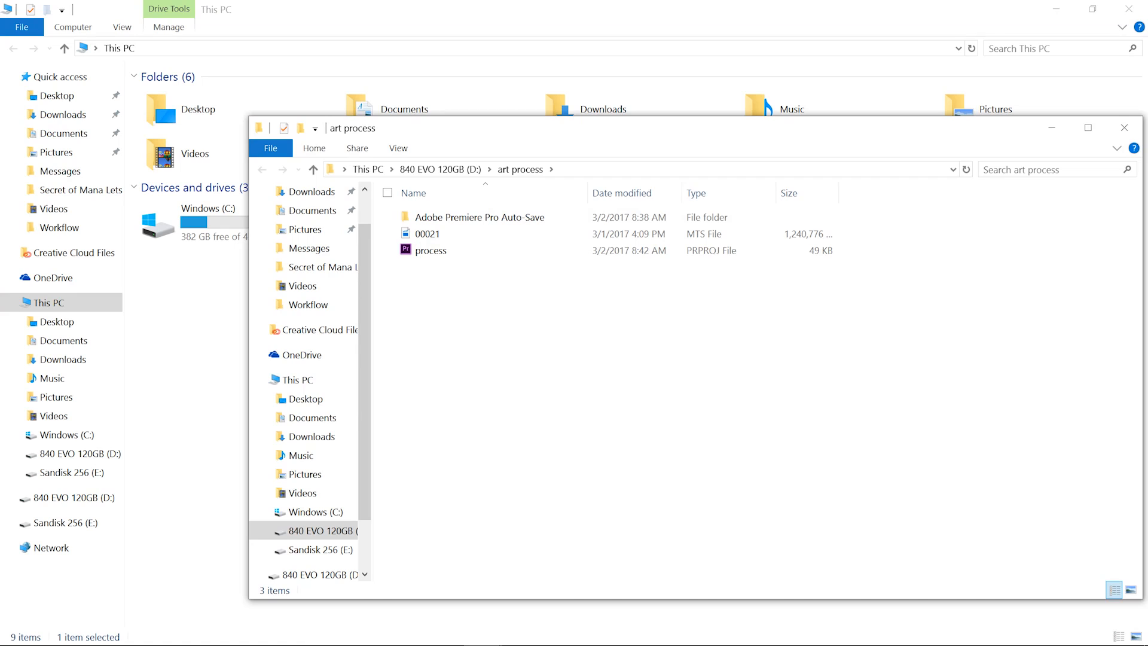
- Launch process.prproj from the SSD into Premiere Pro
double_click(432, 250)
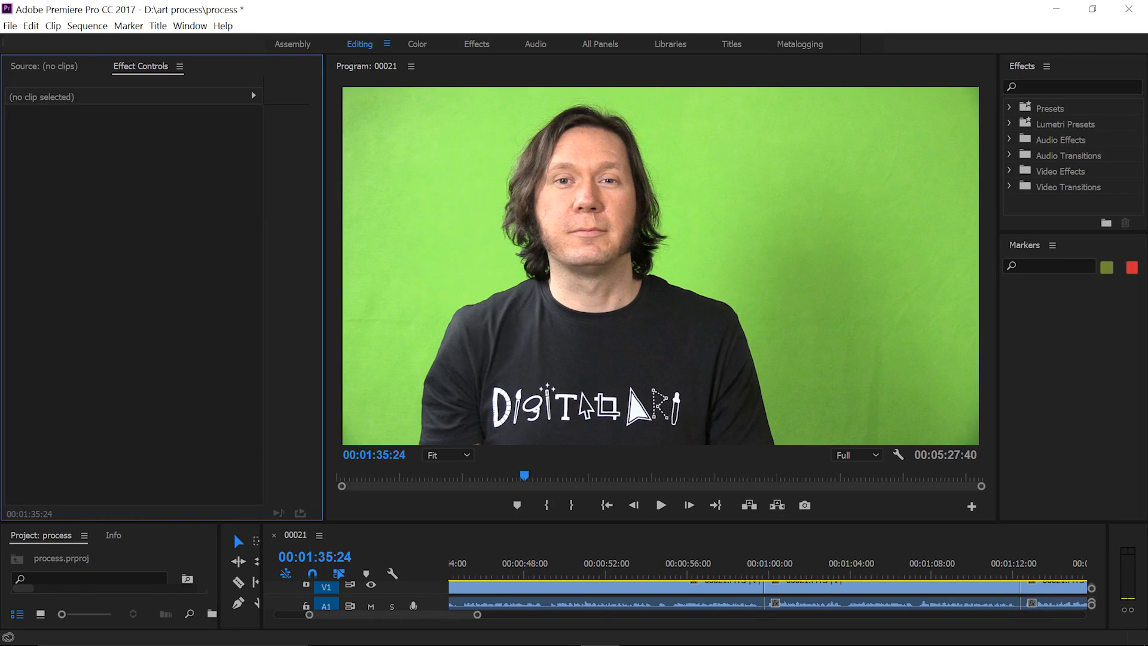
left_click(660, 504)
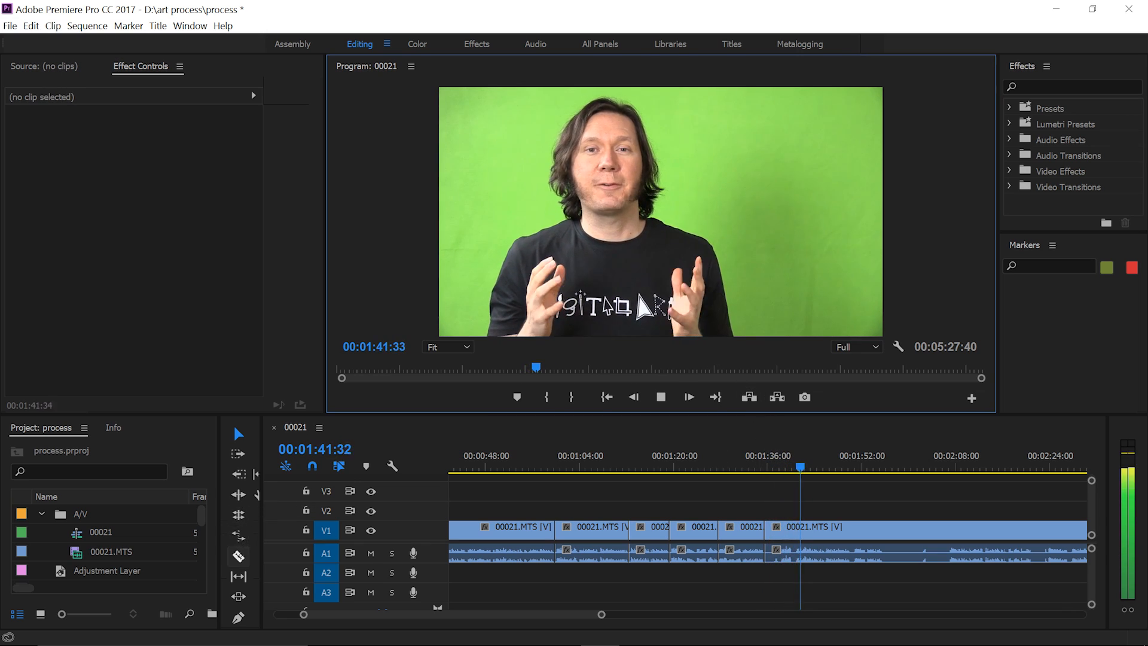
left_click(238, 556)
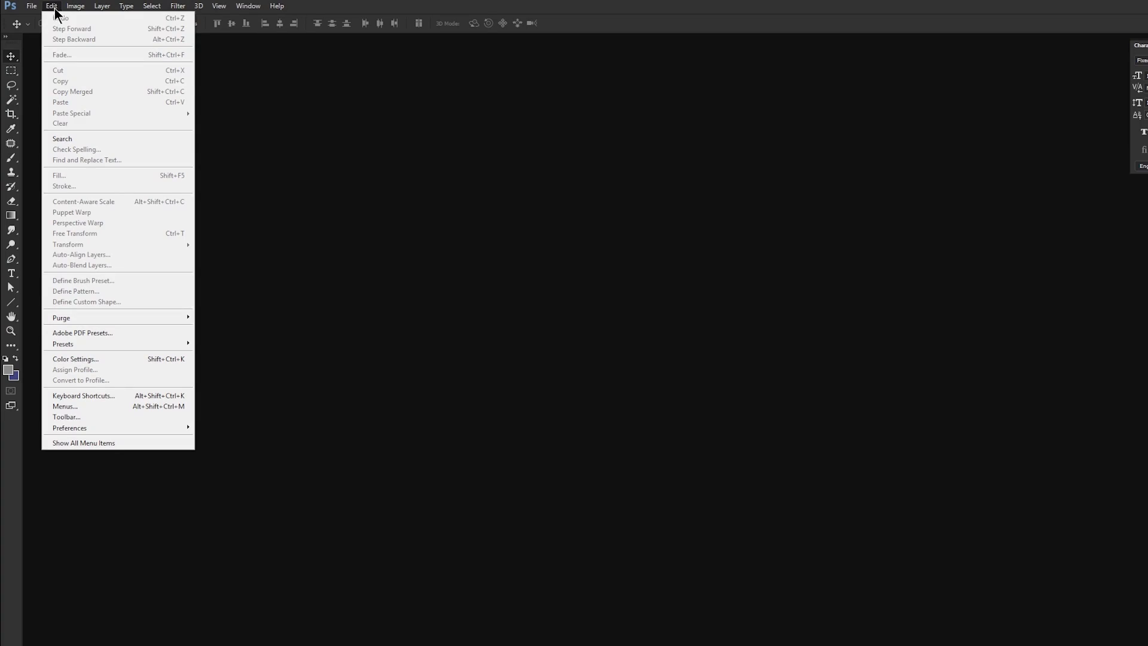
- Show the Edit > Preferences categories, then return to the art process folder
left_click(251, 522)
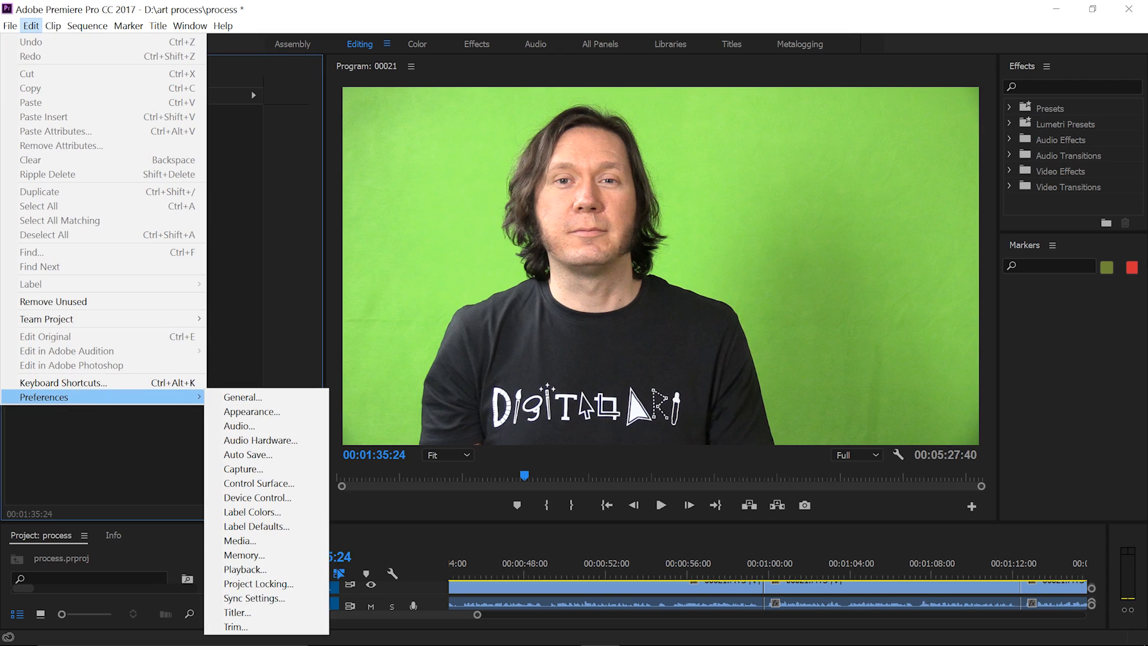
left_click(239, 540)
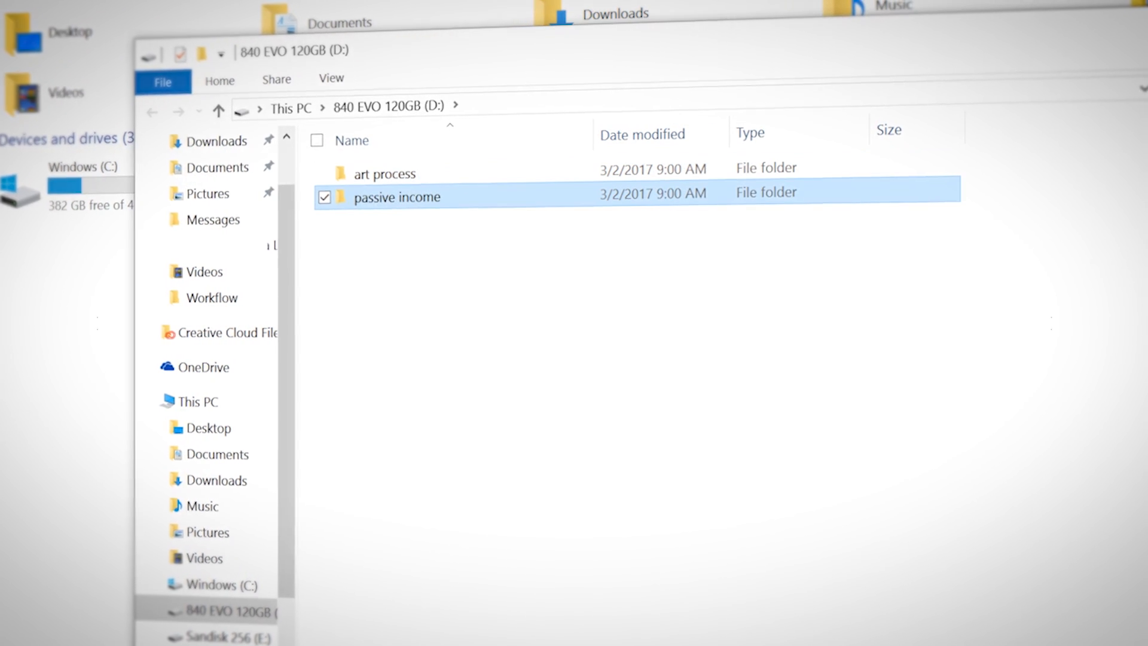
double_click(384, 173)
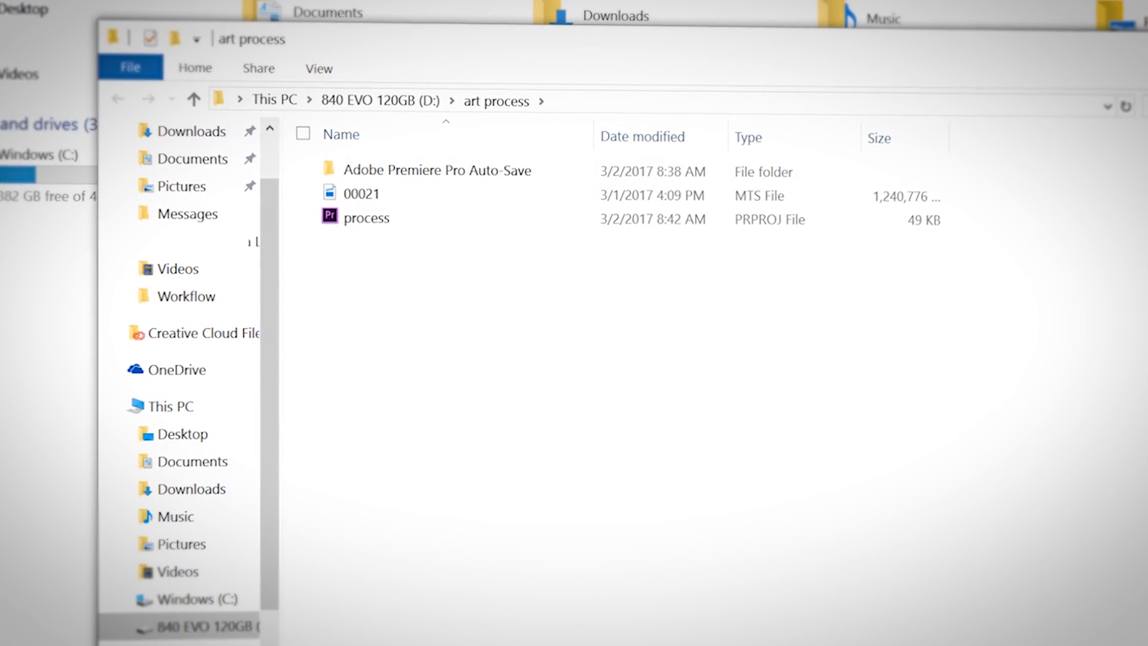